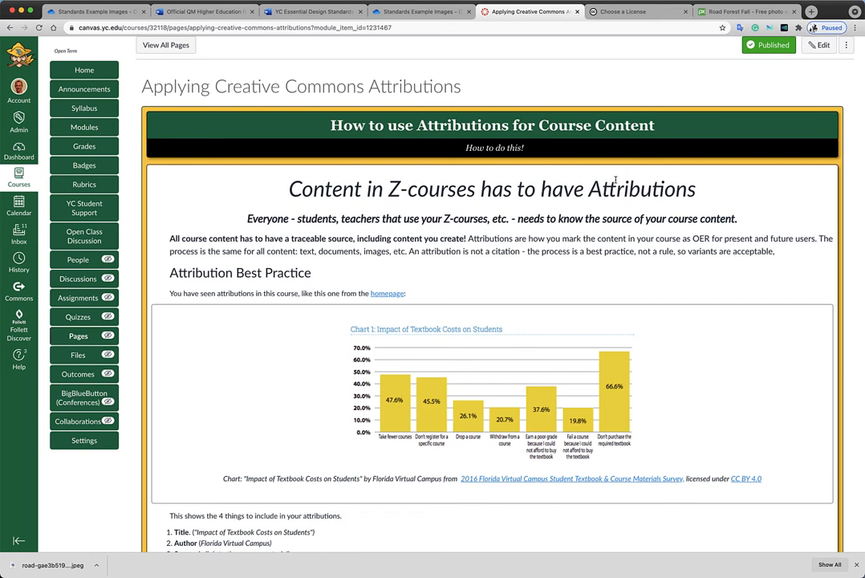
{"action": "mouse_move", "coordinate": [163, 251]}
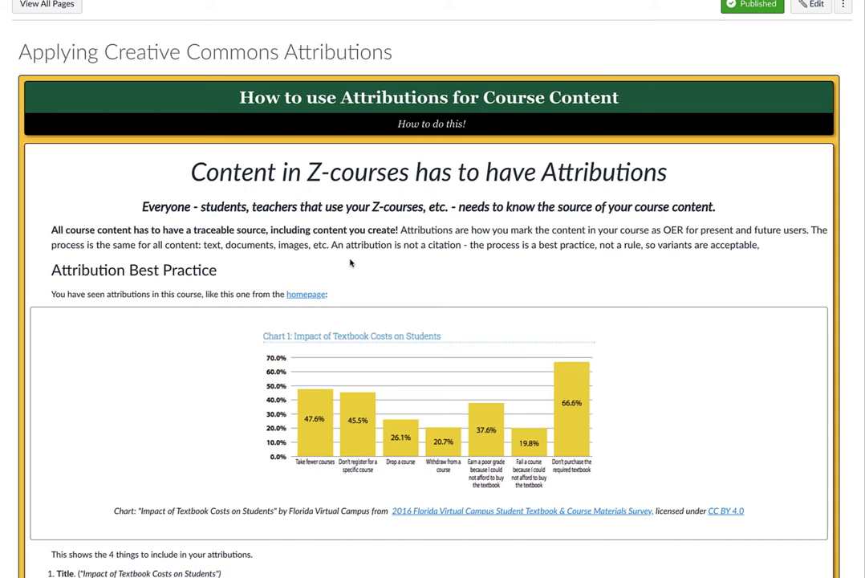
{"action": "mouse_move", "coordinate": [459, 283]}
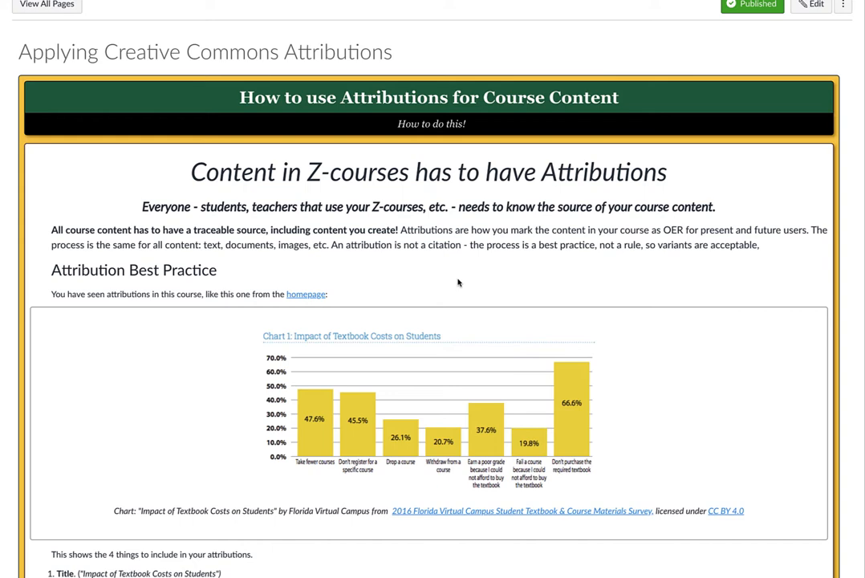
{"action": "mouse_move", "coordinate": [568, 257]}
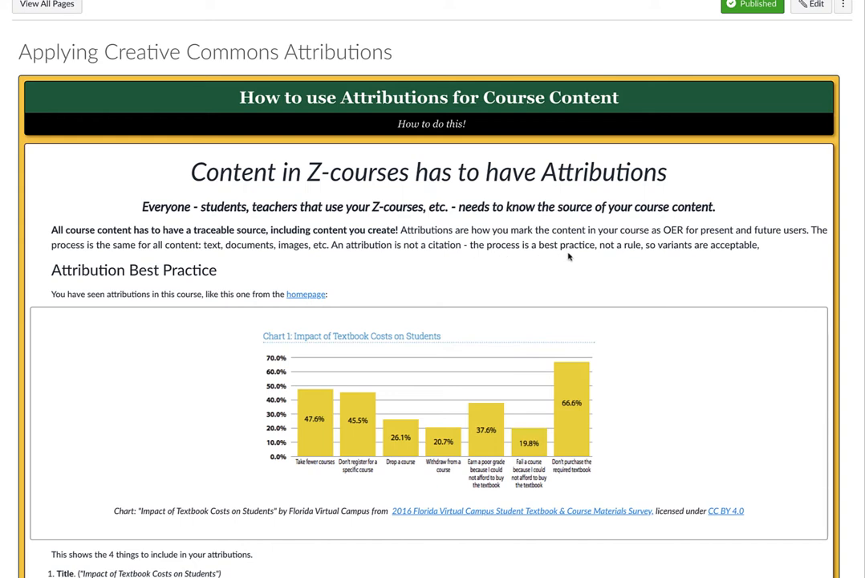
{"action": "mouse_move", "coordinate": [651, 260]}
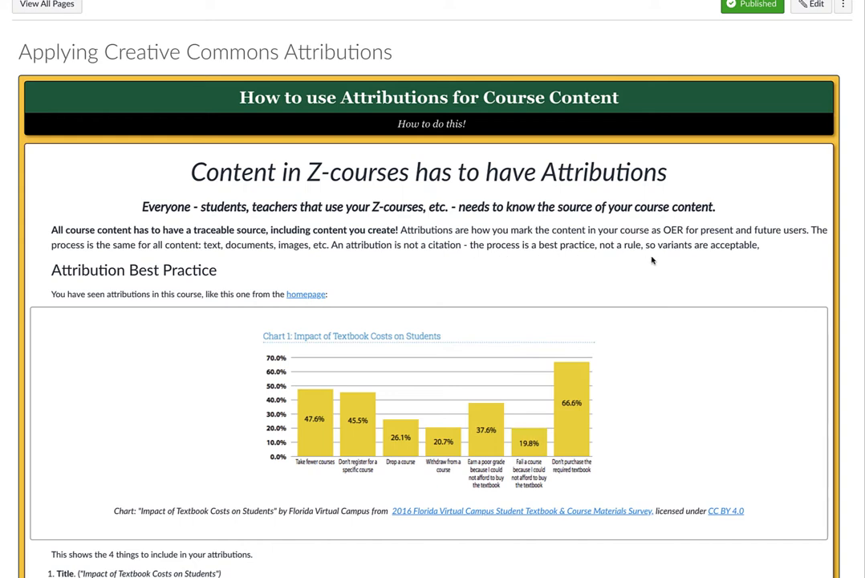
{"action": "mouse_move", "coordinate": [737, 264]}
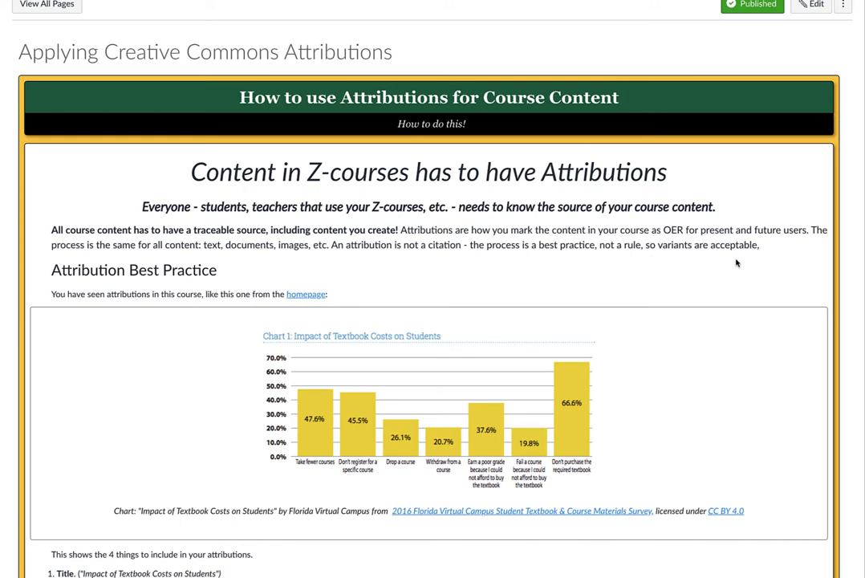
- Mark the title and the author Florida Virtual Campus in the example attribution
{"action": "scroll", "scroll_direction": "down", "scroll_amount": 3}
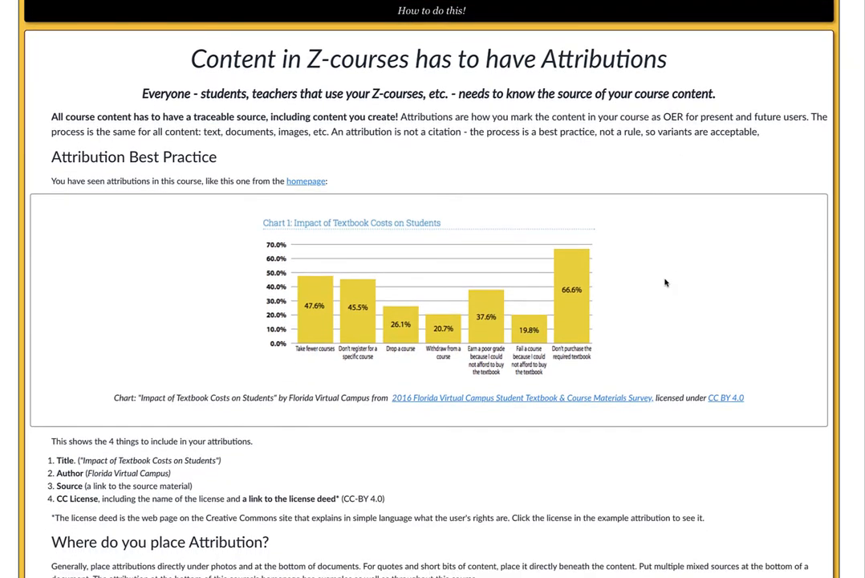
{"action": "mouse_move", "coordinate": [545, 190]}
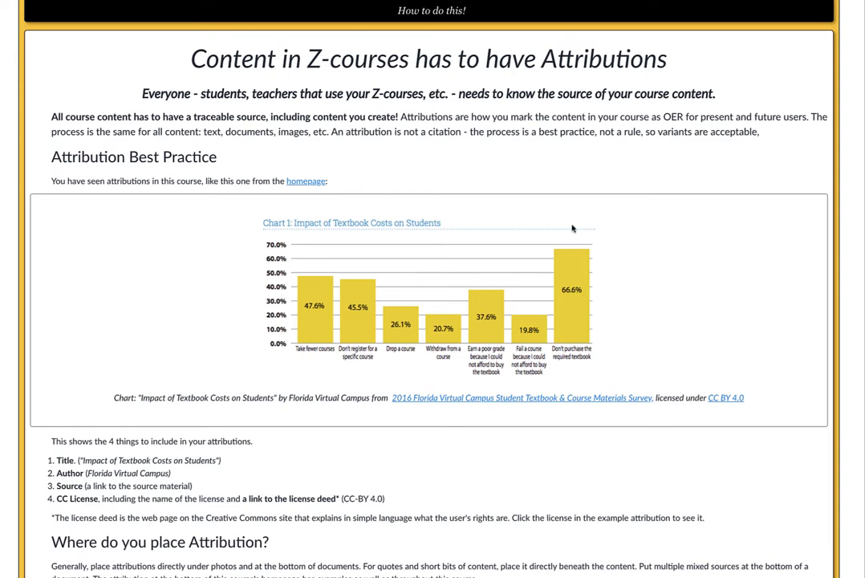
{"action": "mouse_move", "coordinate": [533, 319]}
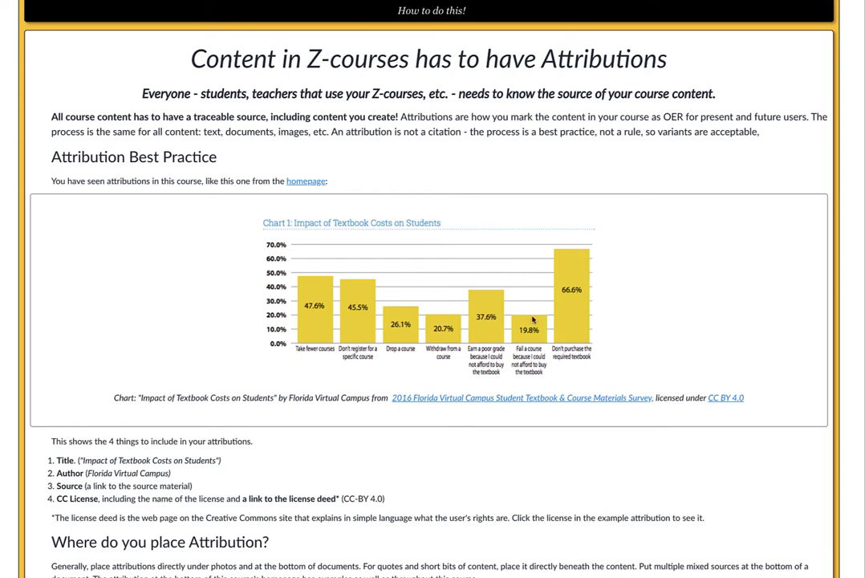
{"action": "mouse_move", "coordinate": [316, 414]}
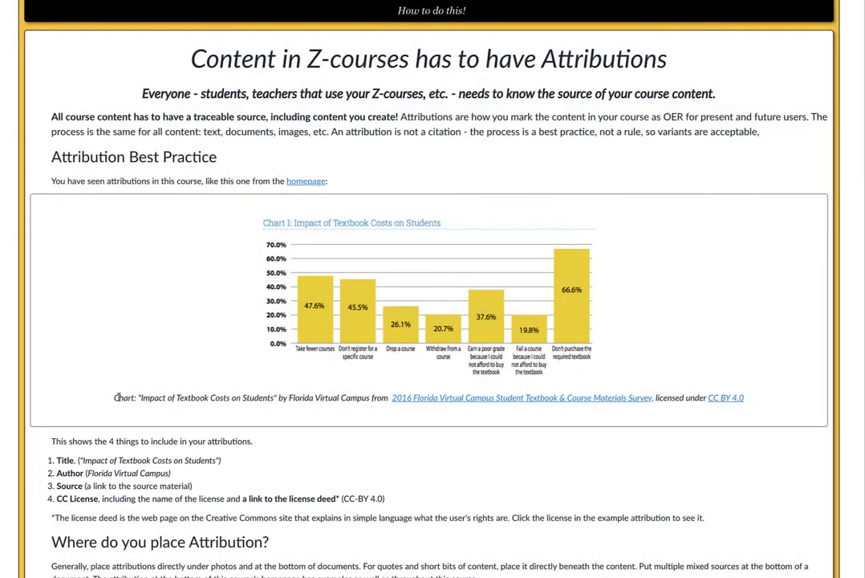
{"action": "mouse_move", "coordinate": [129, 418]}
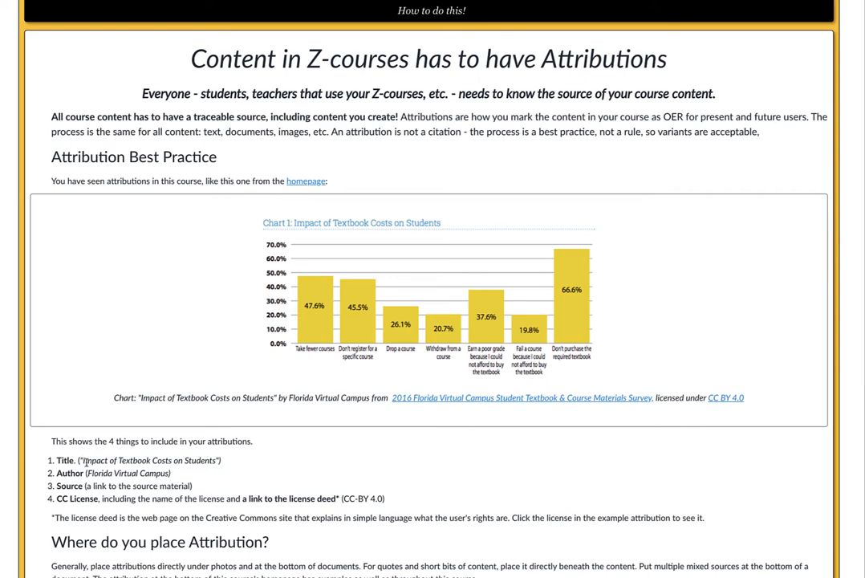
{"action": "left_click_drag", "start_coordinate": [141, 398], "coordinate": [247, 398]}
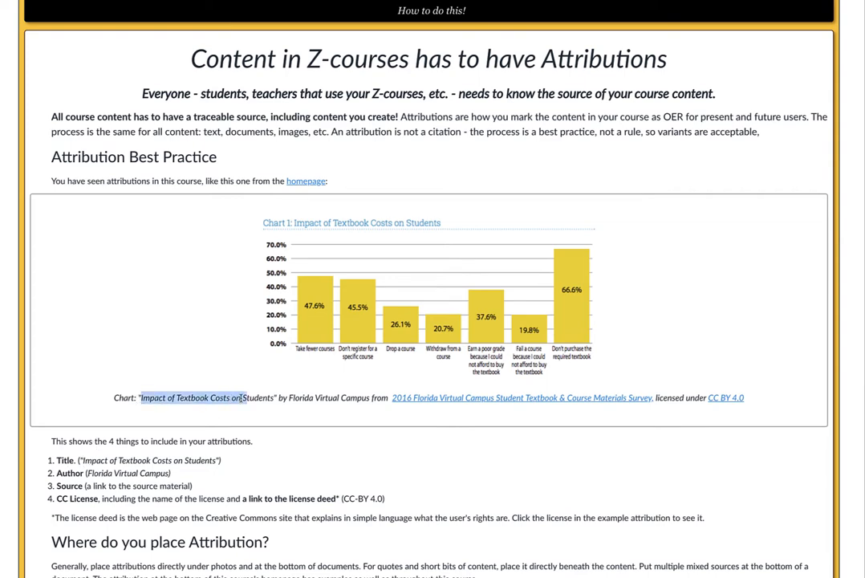
{"action": "left_click_drag", "start_coordinate": [141, 398], "coordinate": [278, 398]}
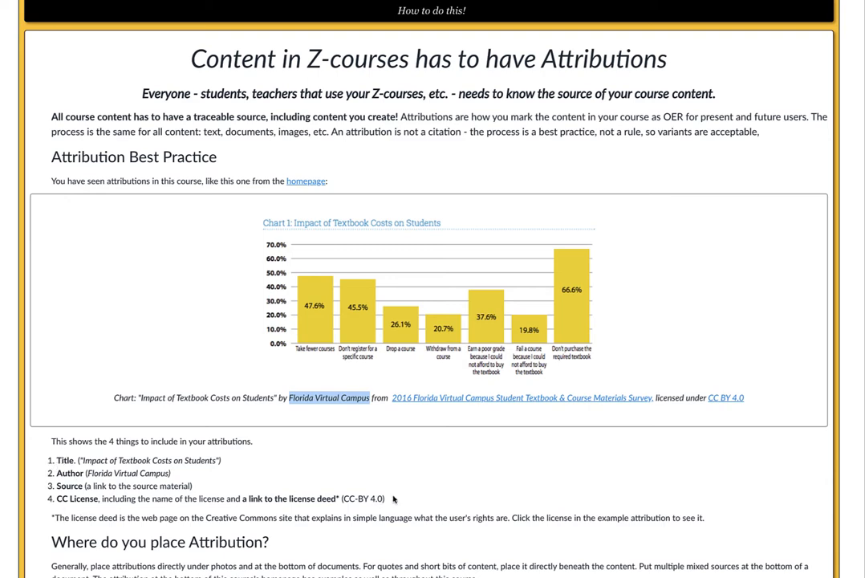
- Open the Creative Commons License Chooser from the 'You Must License Your Own Work' section
{"action": "scroll", "scroll_direction": "down", "scroll_amount": 3}
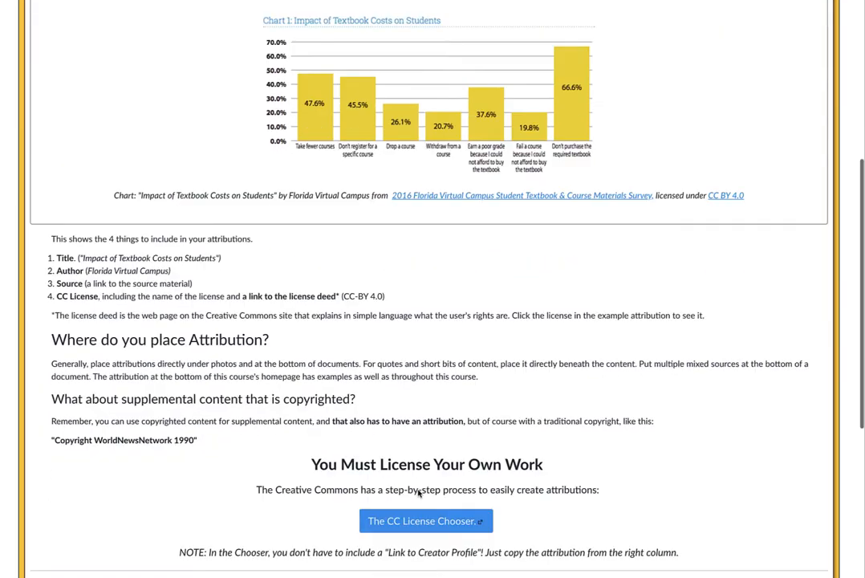
{"action": "scroll", "scroll_direction": "down", "scroll_amount": 3}
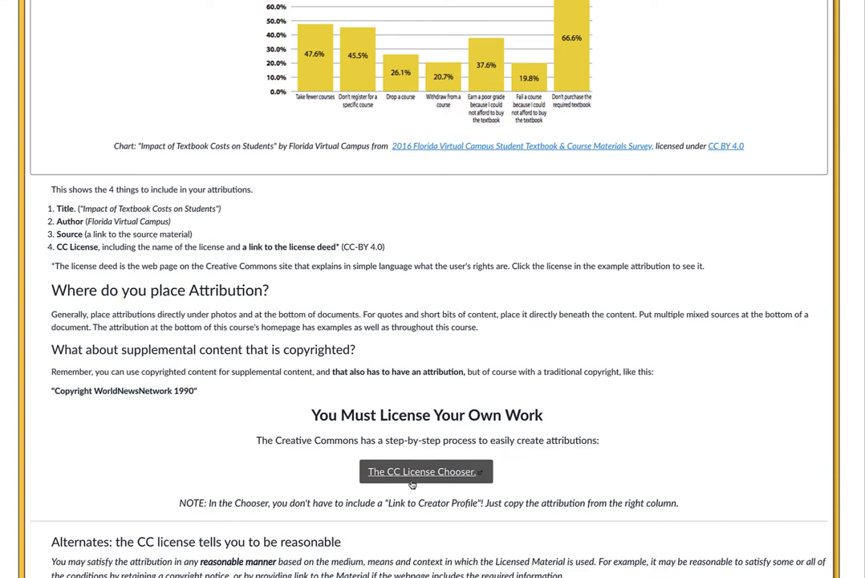
{"action": "mouse_move", "coordinate": [426, 472]}
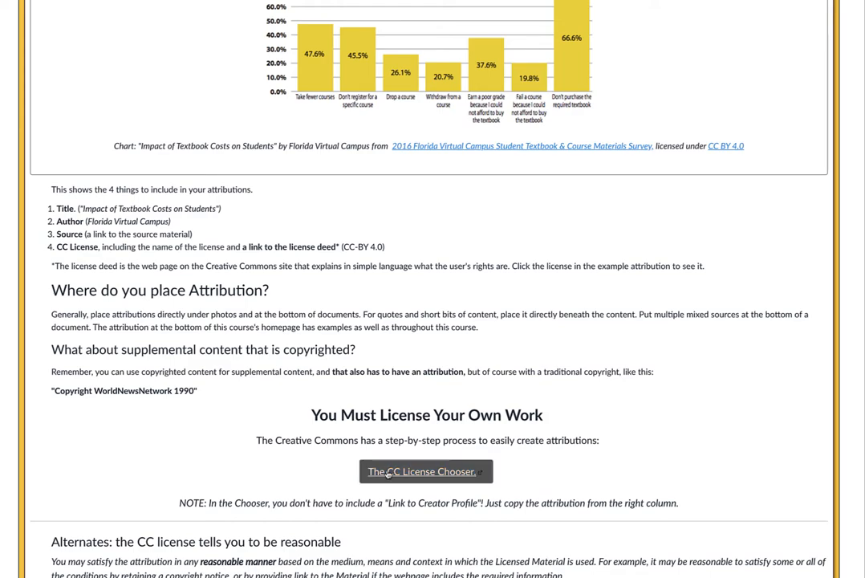
{"action": "left_click", "coordinate": [427, 472]}
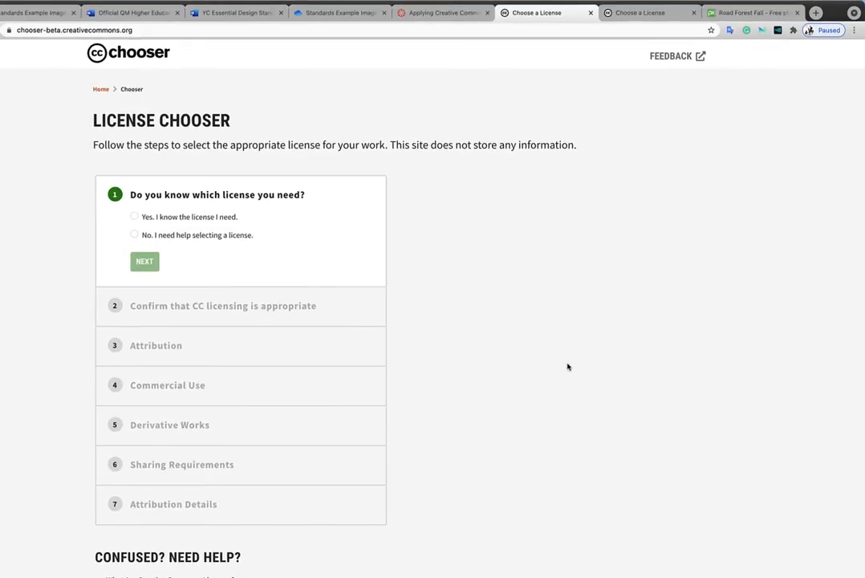
{"action": "mouse_move", "coordinate": [525, 355]}
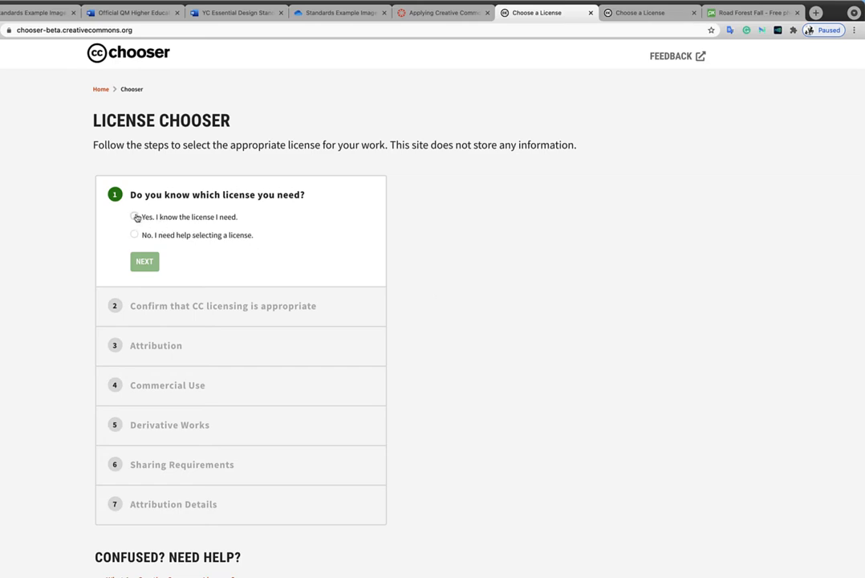
- Answer 'Yes, I know the license I need', continue, and open the license list
{"action": "left_click", "coordinate": [135, 217]}
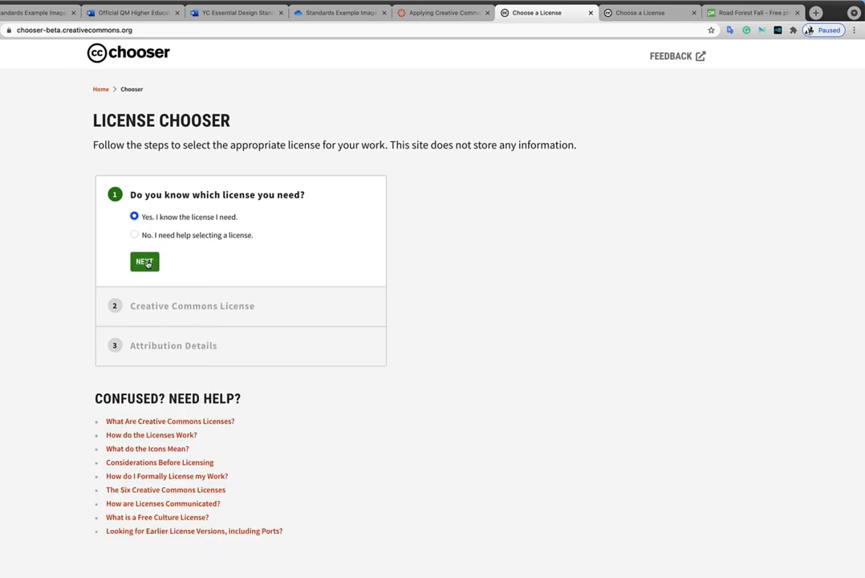
{"action": "left_click", "coordinate": [144, 262]}
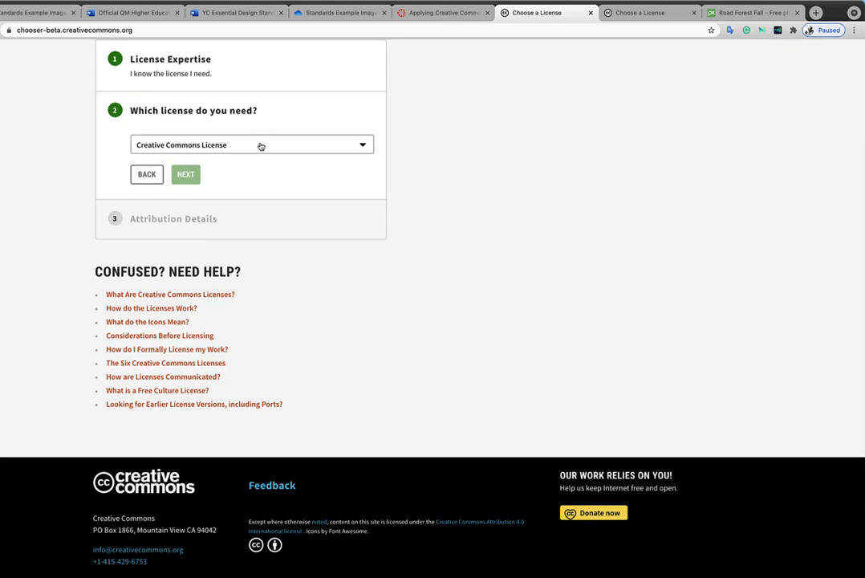
{"action": "left_click", "coordinate": [251, 145]}
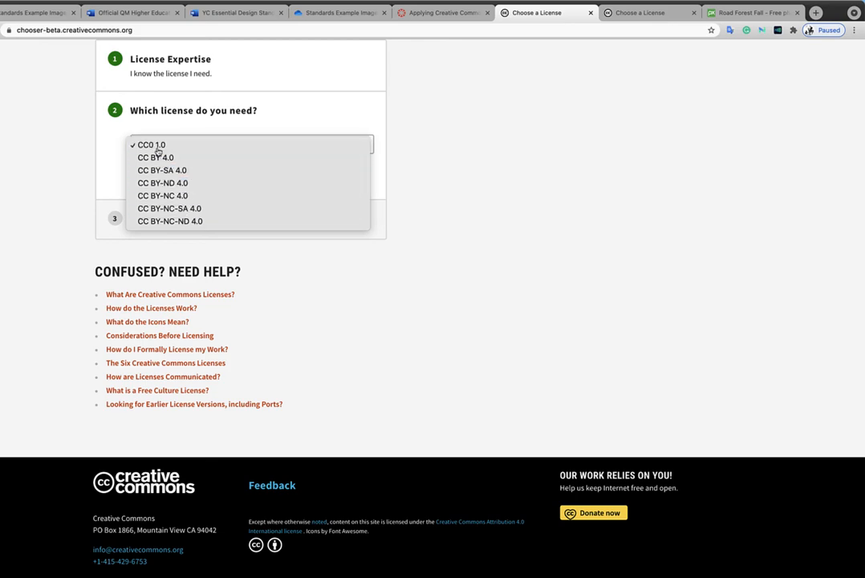
- Review the CC0 1.0, CC BY 4.0 and CC BY-NC-ND 4.0 descriptions, marking the no-derivatives clause
{"action": "left_click", "coordinate": [151, 144]}
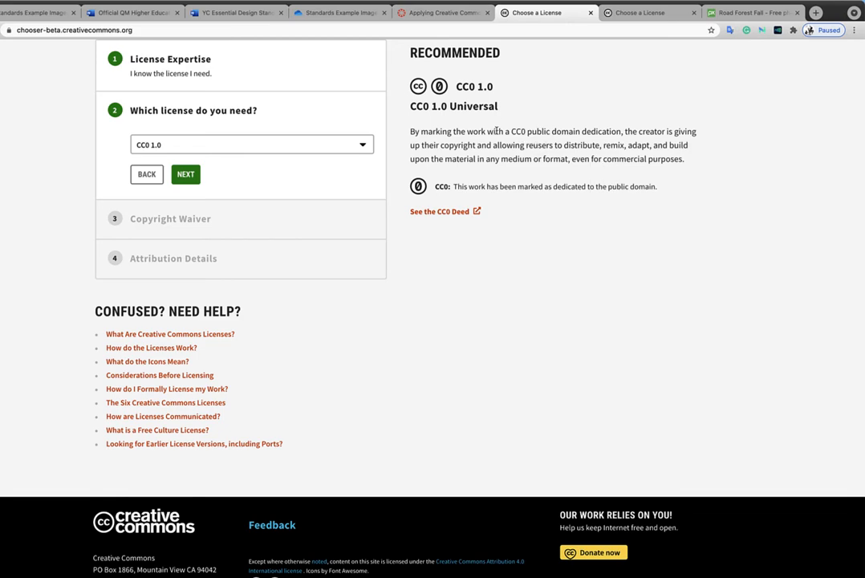
{"action": "left_click", "coordinate": [250, 144]}
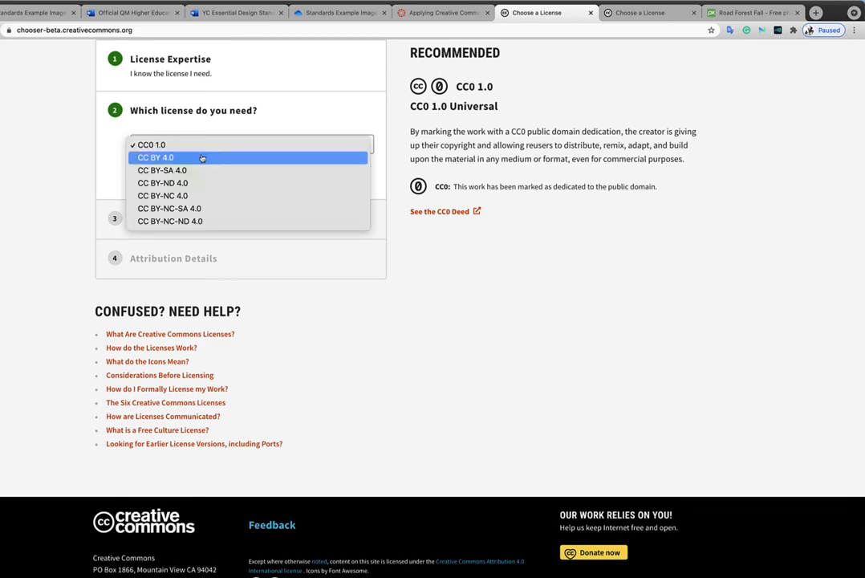
{"action": "left_click", "coordinate": [154, 157]}
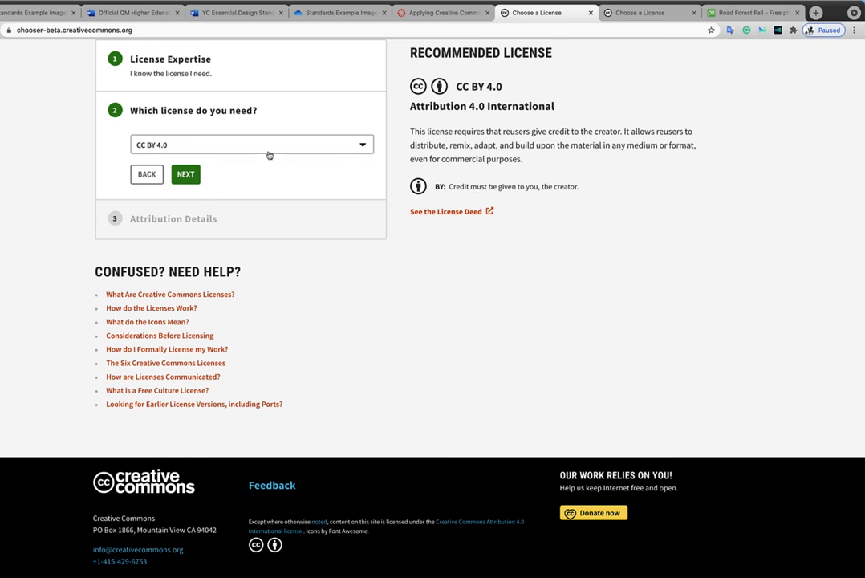
{"action": "left_click", "coordinate": [250, 145]}
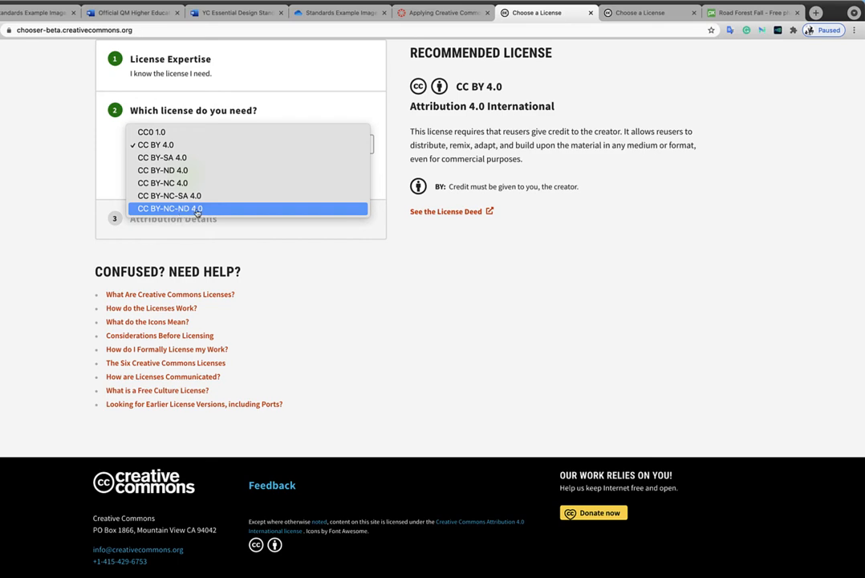
{"action": "left_click", "coordinate": [170, 209]}
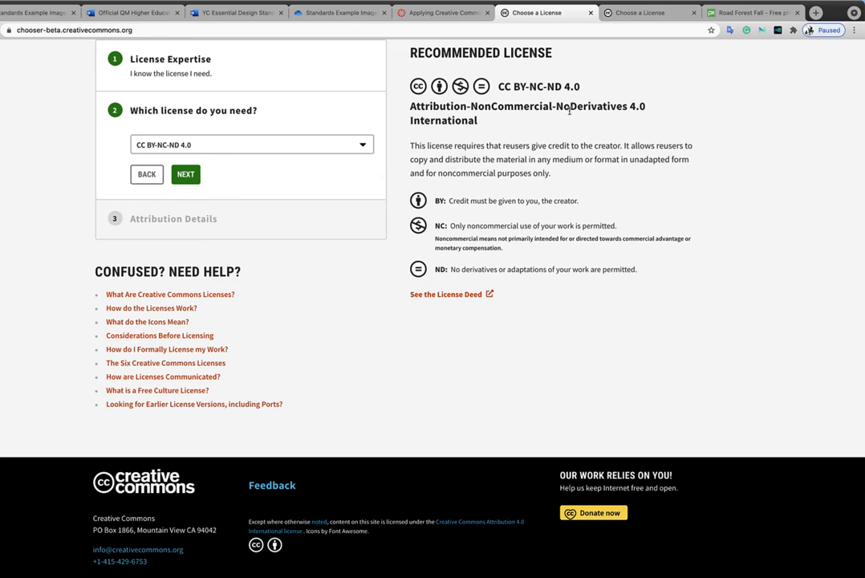
{"action": "mouse_move", "coordinate": [611, 128]}
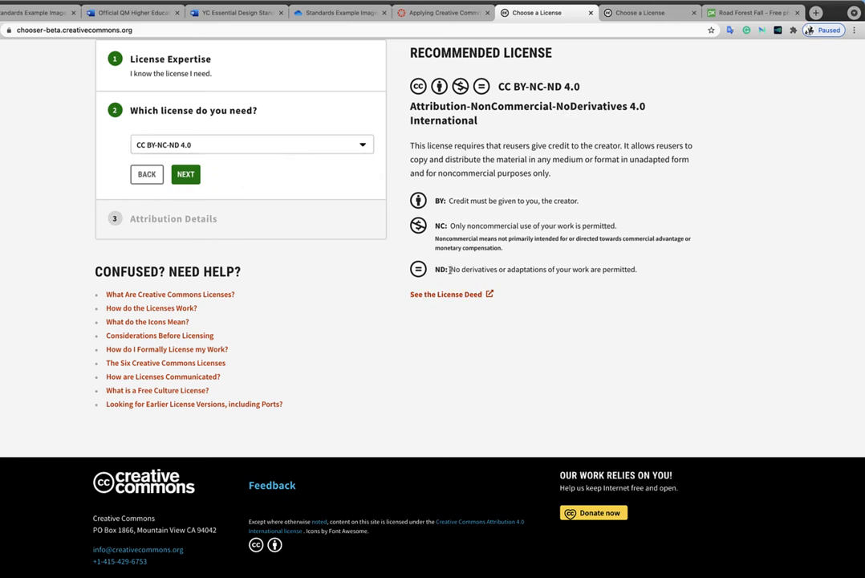
{"action": "left_click_drag", "start_coordinate": [451, 269], "coordinate": [601, 270]}
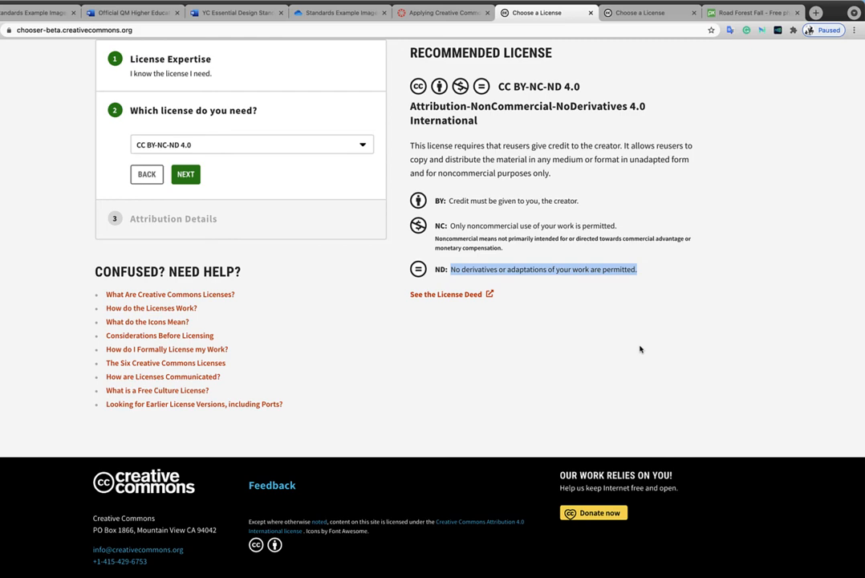
- Switch the selected license back to CC BY 4.0
{"action": "left_click", "coordinate": [250, 144]}
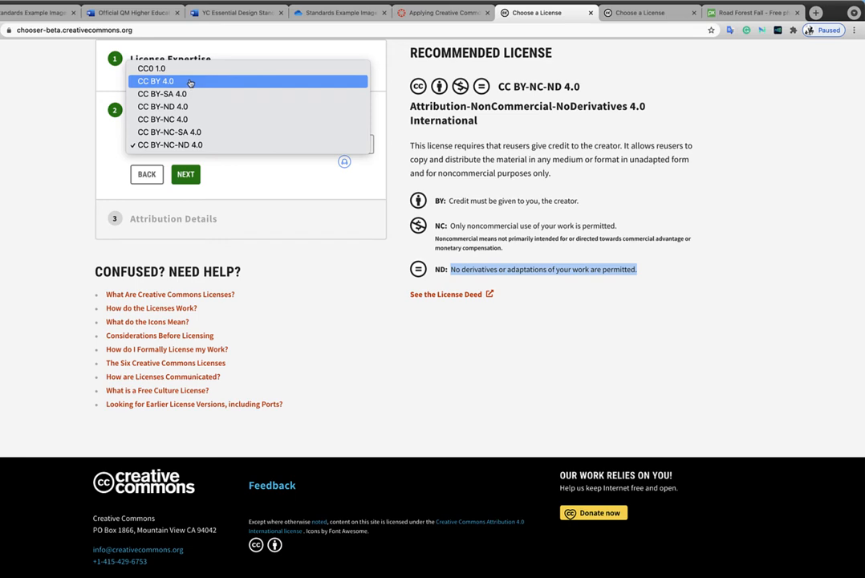
{"action": "left_click", "coordinate": [154, 80]}
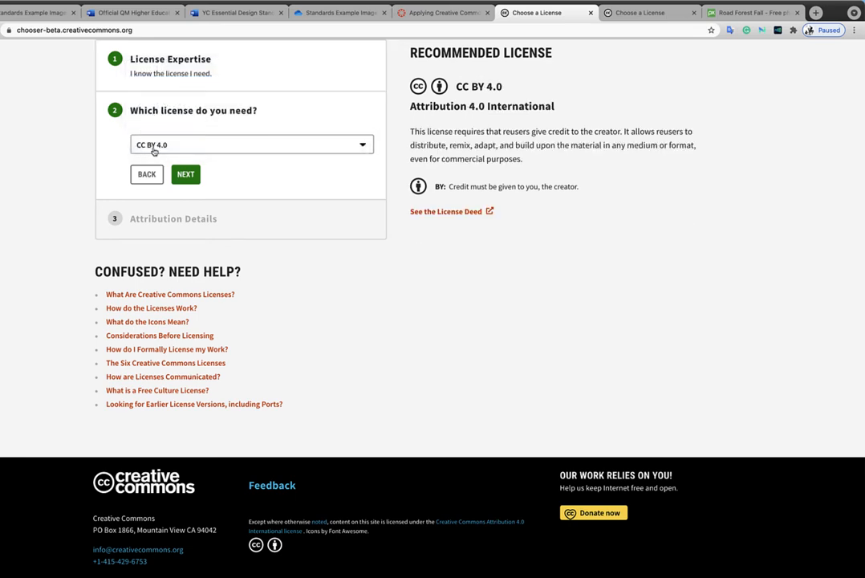
{"action": "mouse_move", "coordinate": [488, 166]}
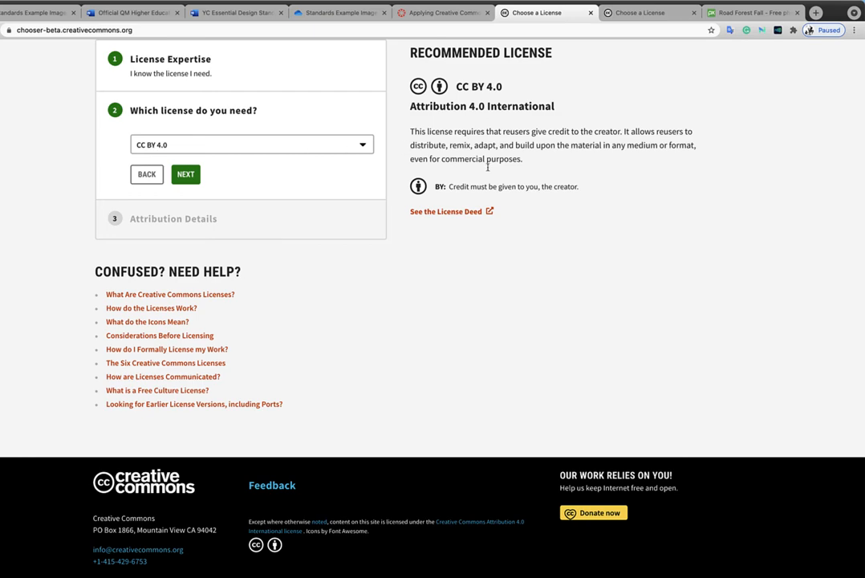
{"action": "mouse_move", "coordinate": [255, 183]}
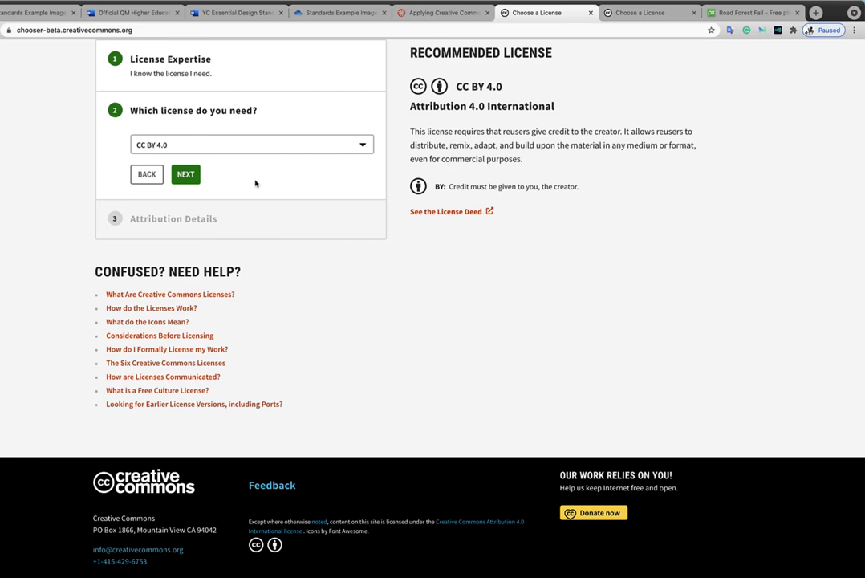
- Confirm CC BY 4.0 and move on to the Attribution Details step
{"action": "left_click", "coordinate": [186, 173]}
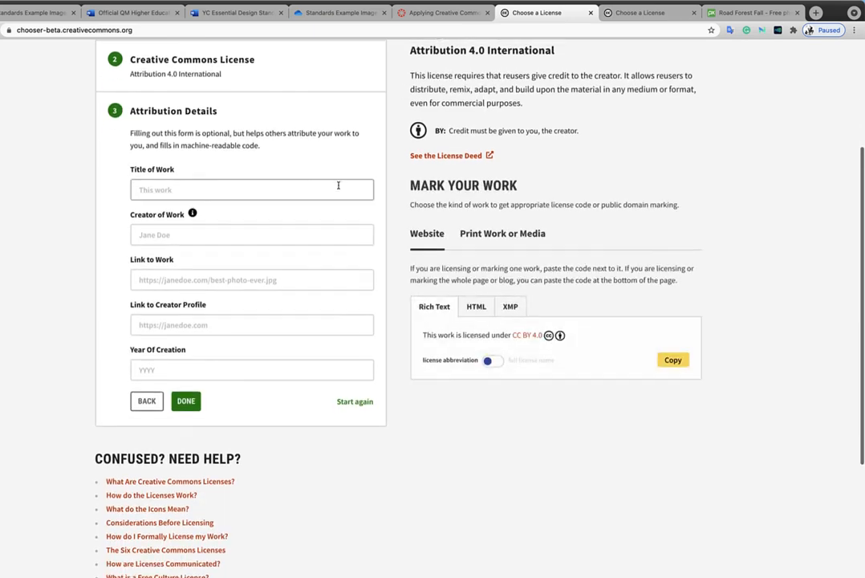
- Enter 'Title' as the work title, 'Jared Reynolds' as creator and 2021 as year of creation
{"action": "left_click", "coordinate": [252, 189]}
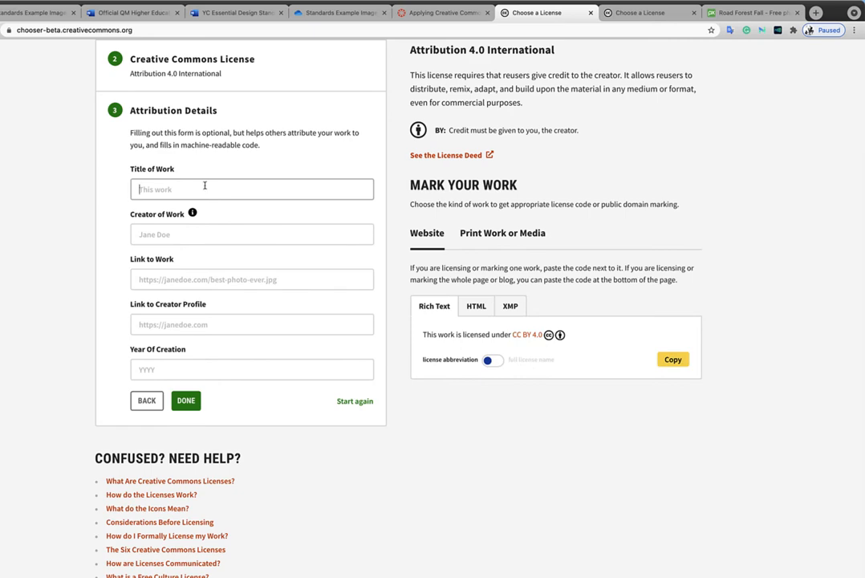
{"action": "type", "text": "Title"}
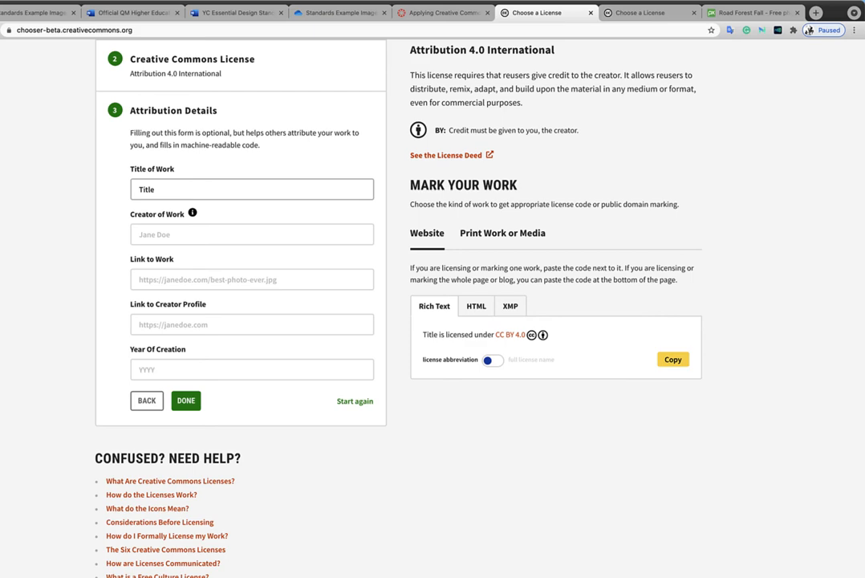
{"action": "left_click", "coordinate": [251, 234]}
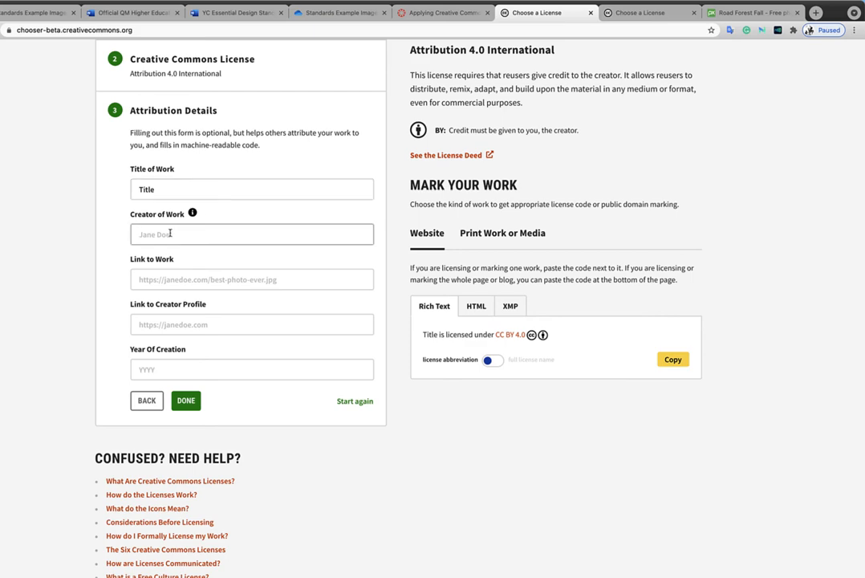
{"action": "type", "text": "Jared"}
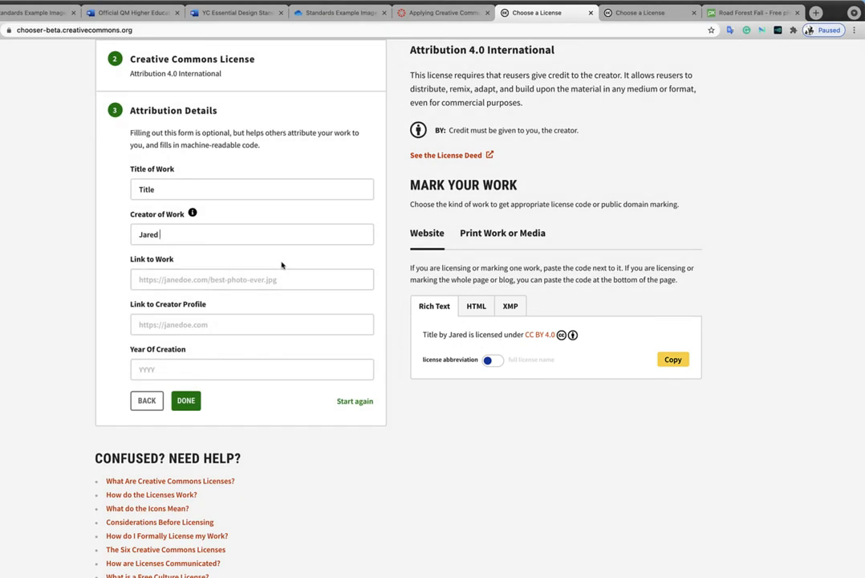
{"action": "type", "text": "Reynolds"}
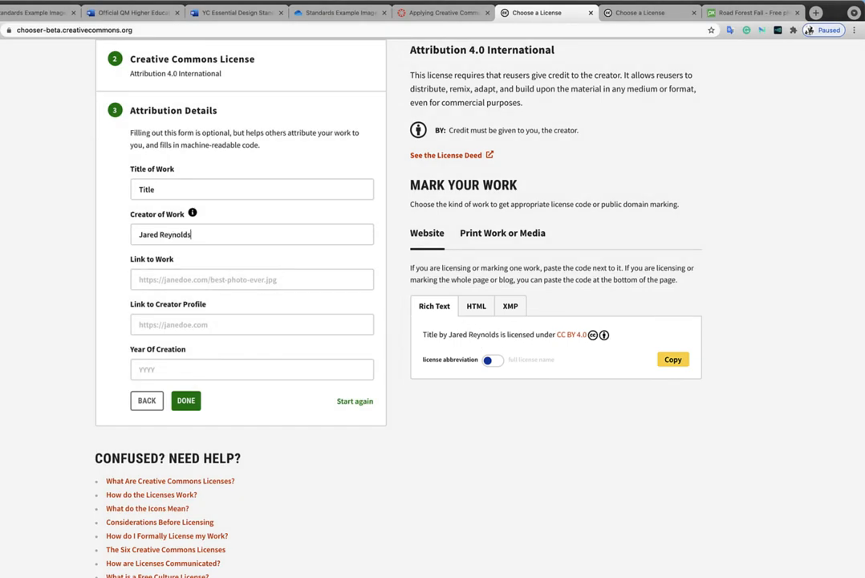
{"action": "left_click", "coordinate": [252, 279]}
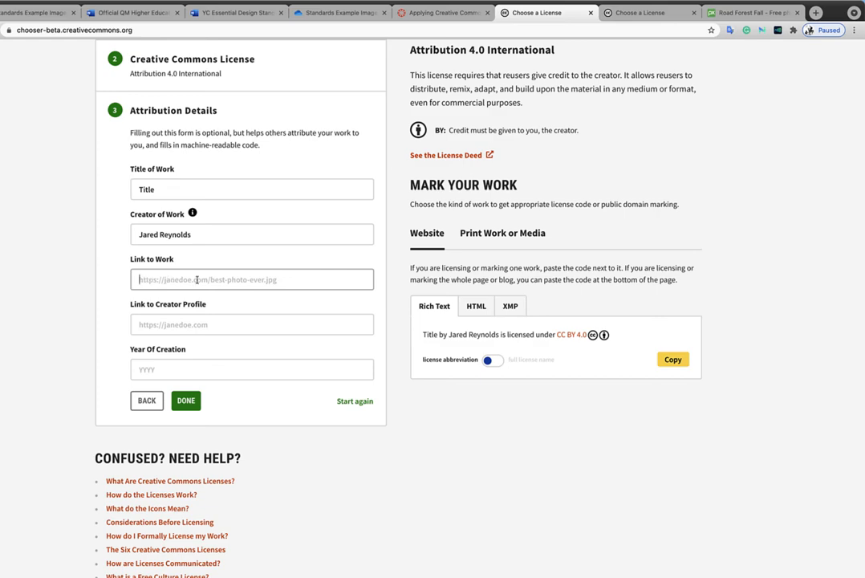
{"action": "left_click", "coordinate": [252, 325]}
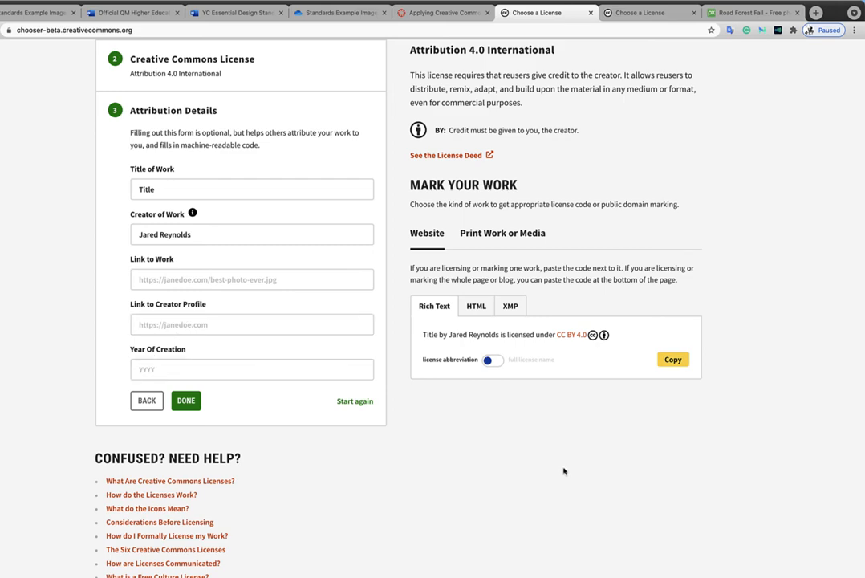
{"action": "type", "text": "2021"}
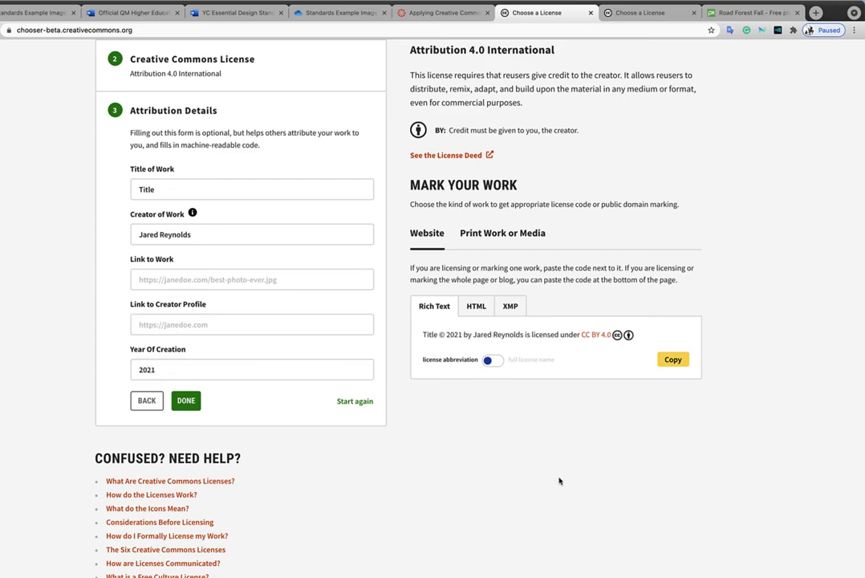
- Copy the resulting Rich Text CC BY 4.0 attribution and return to the Canvas tab
{"action": "scroll", "scroll_direction": "down", "scroll_amount": 3}
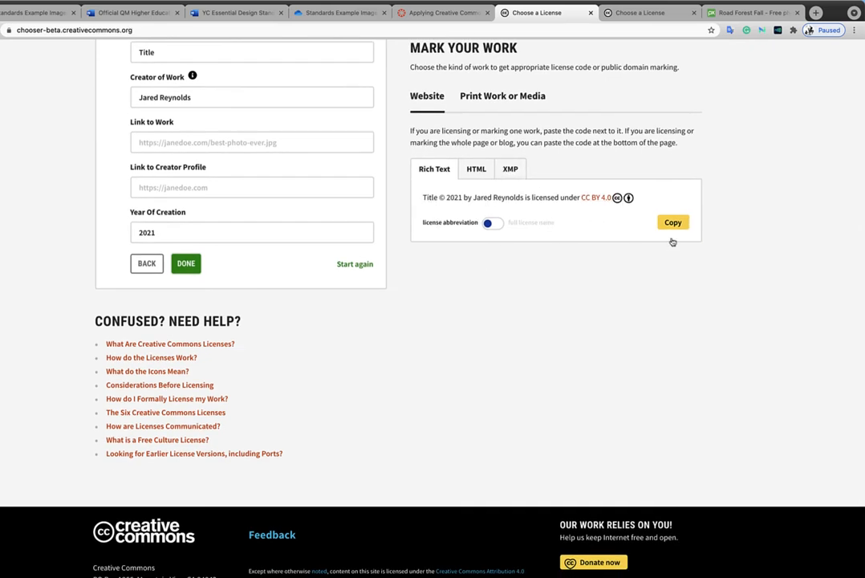
{"action": "left_click", "coordinate": [672, 222]}
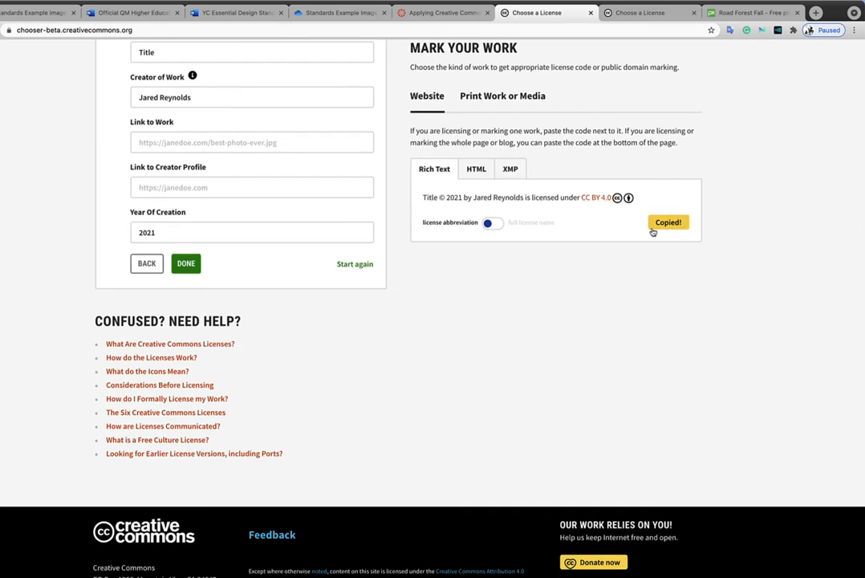
{"action": "left_click", "coordinate": [443, 13]}
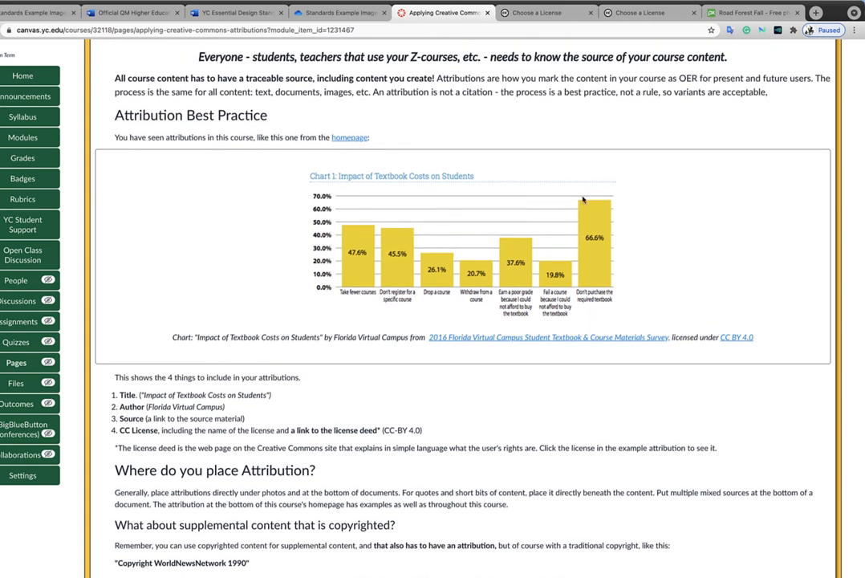
{"action": "mouse_move", "coordinate": [474, 173]}
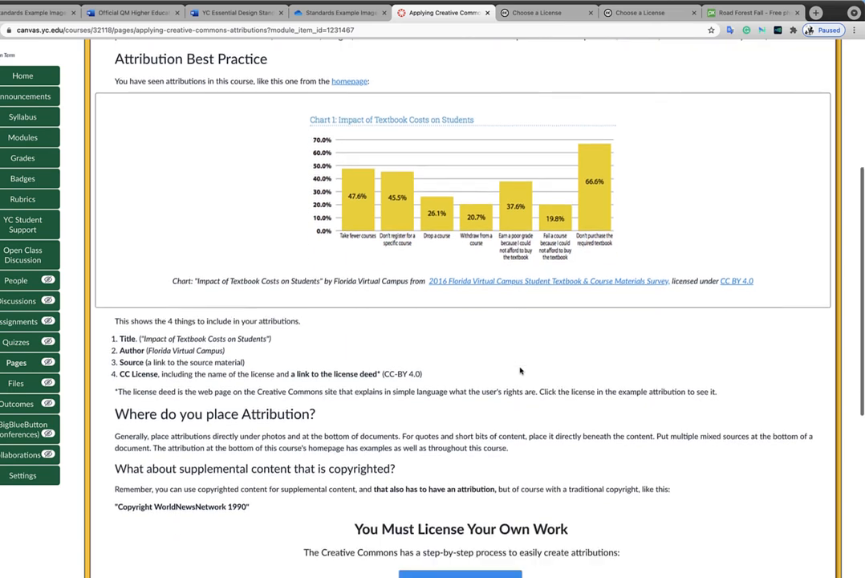
- Scroll the attribution page down to the Simple Attribution Example
{"action": "scroll", "scroll_direction": "down", "scroll_amount": 3}
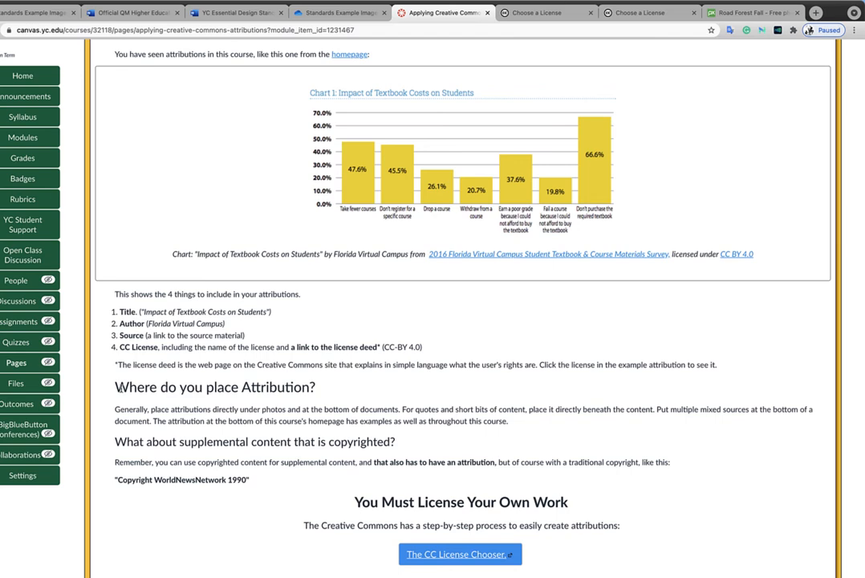
{"action": "scroll", "scroll_direction": "down", "scroll_amount": 3}
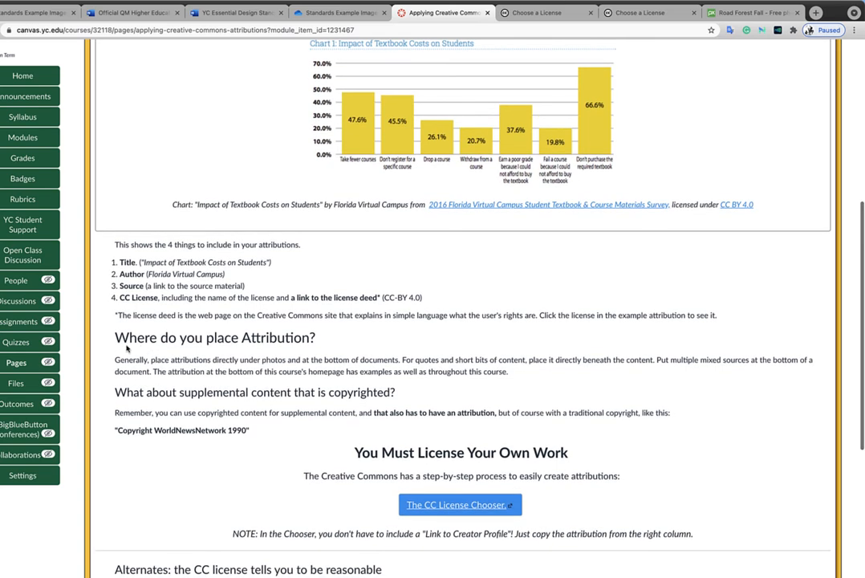
{"action": "scroll", "scroll_direction": "down", "scroll_amount": 3}
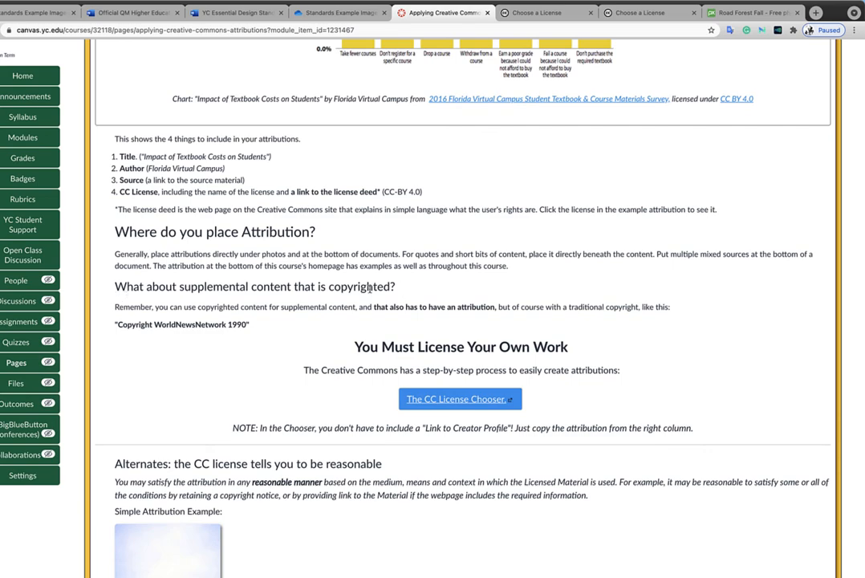
{"action": "scroll", "scroll_direction": "down", "scroll_amount": 3}
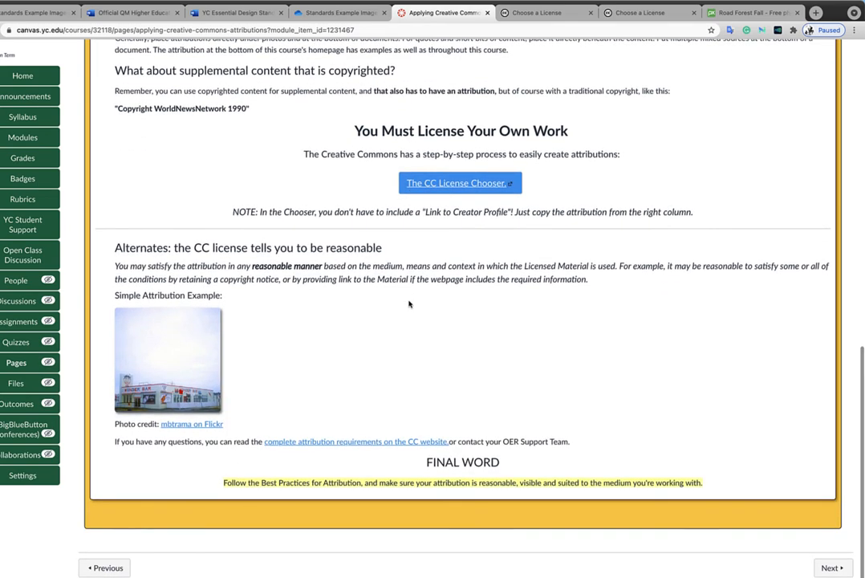
{"action": "mouse_move", "coordinate": [337, 290]}
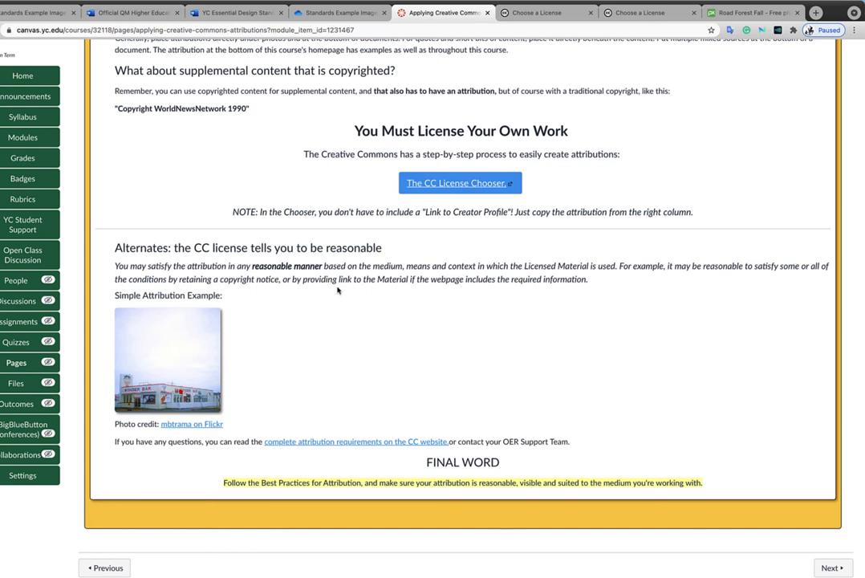
{"action": "mouse_move", "coordinate": [226, 425]}
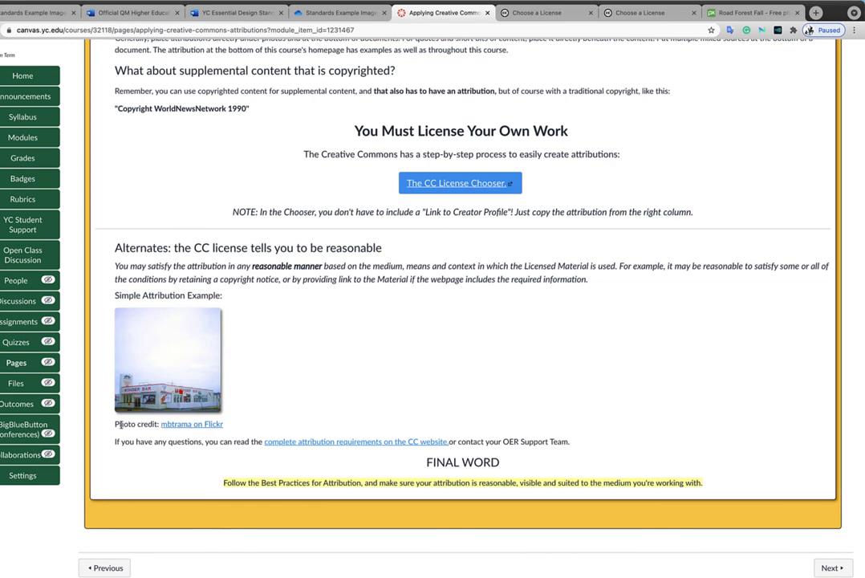
{"action": "mouse_move", "coordinate": [237, 427]}
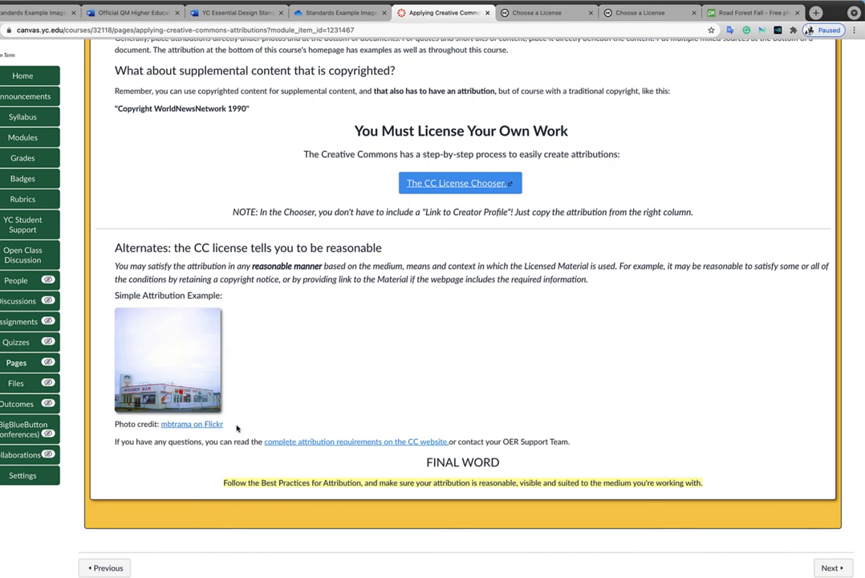
{"action": "mouse_move", "coordinate": [298, 403]}
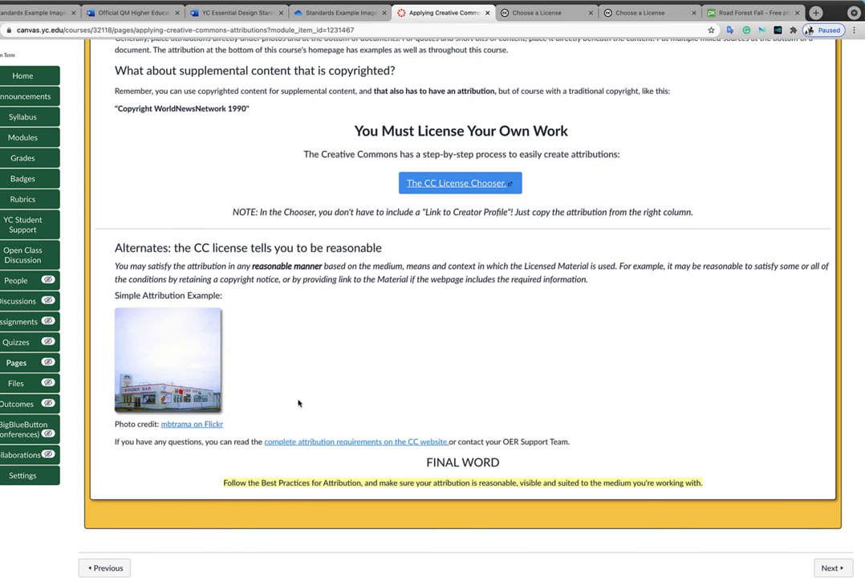
{"action": "mouse_move", "coordinate": [122, 441]}
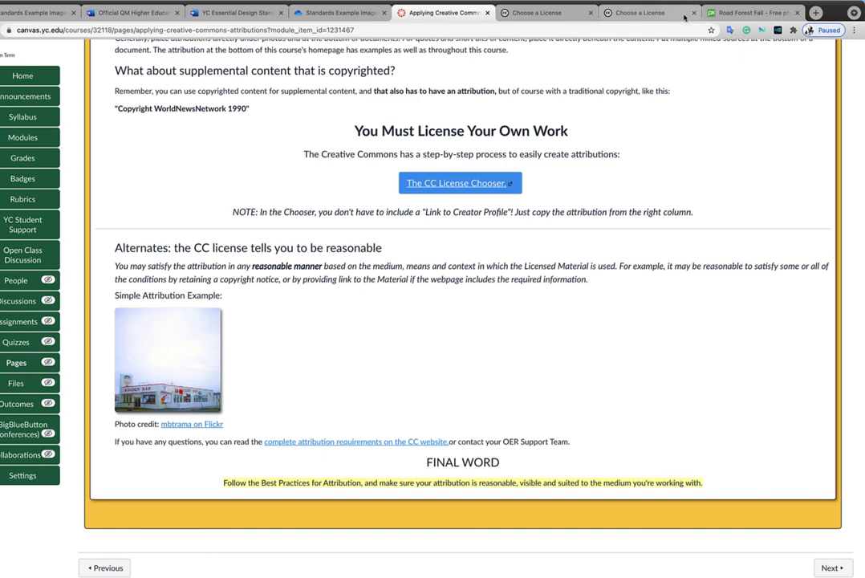
{"action": "mouse_move", "coordinate": [732, 13]}
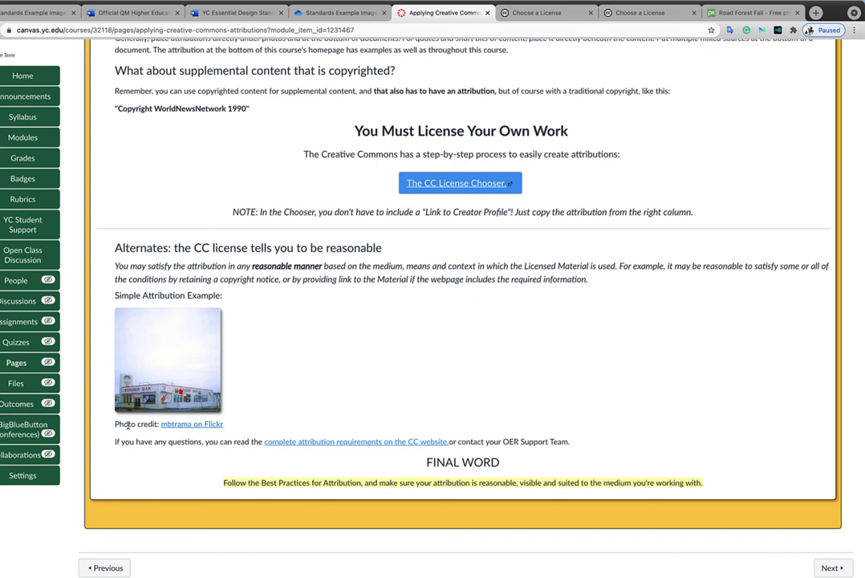
- Open the Flickr photo credit link under the Simple Attribution Example image
{"action": "left_click", "coordinate": [193, 424]}
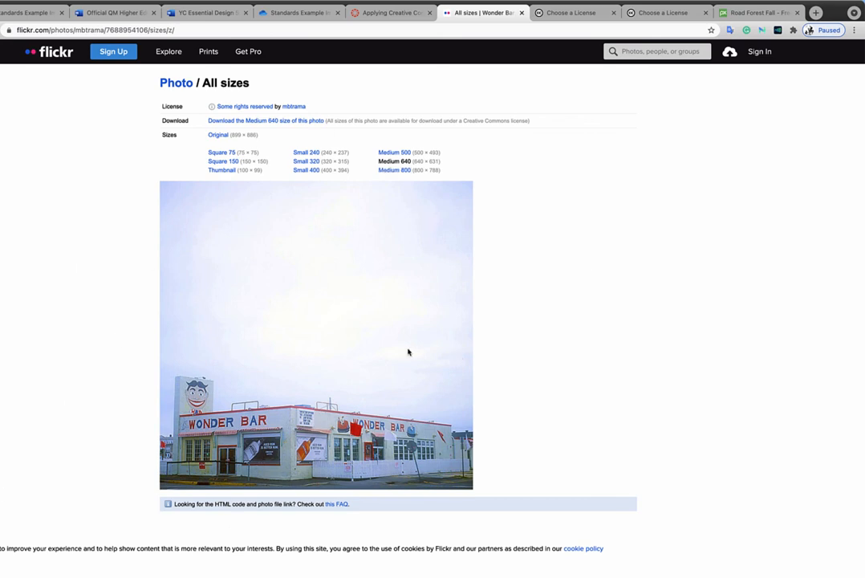
{"action": "mouse_move", "coordinate": [238, 112]}
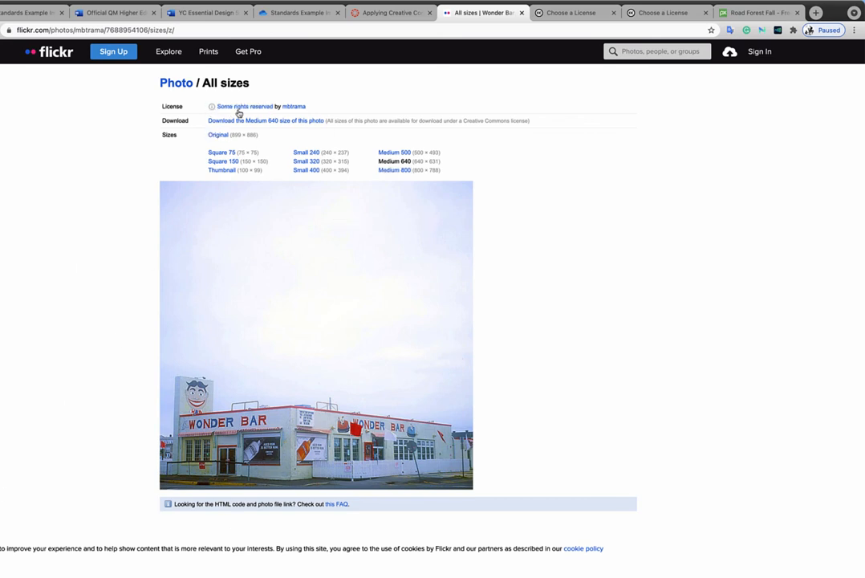